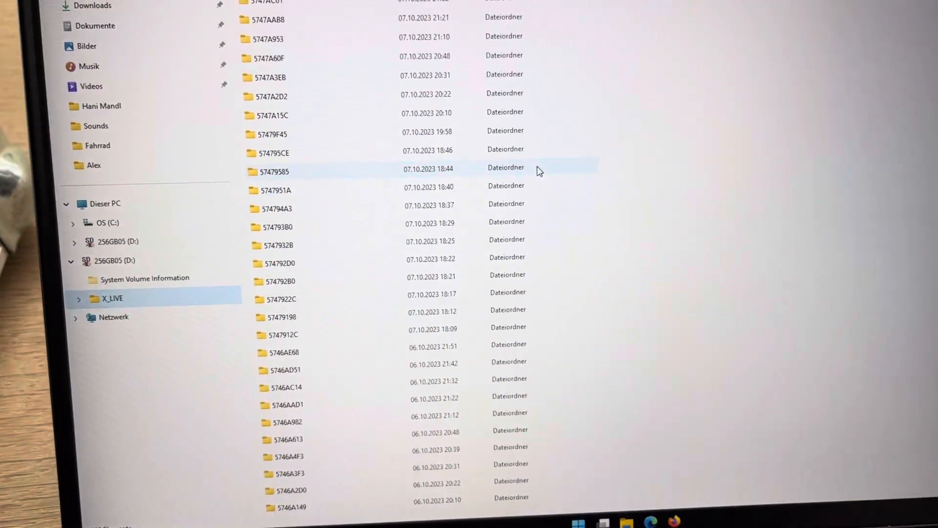
- Show the X-LIVE card page listing sessions 95–100 from 2023/10/07
scroll(down, 3)
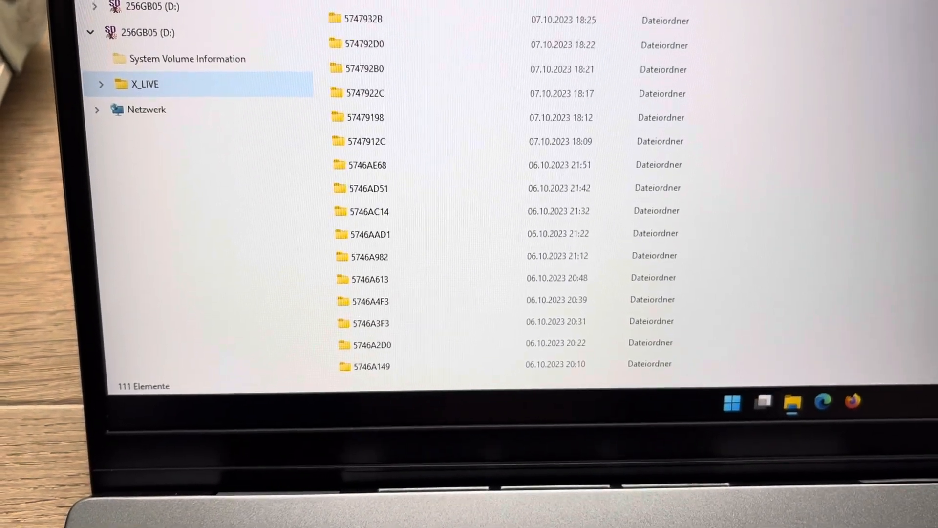
scroll(up, 3)
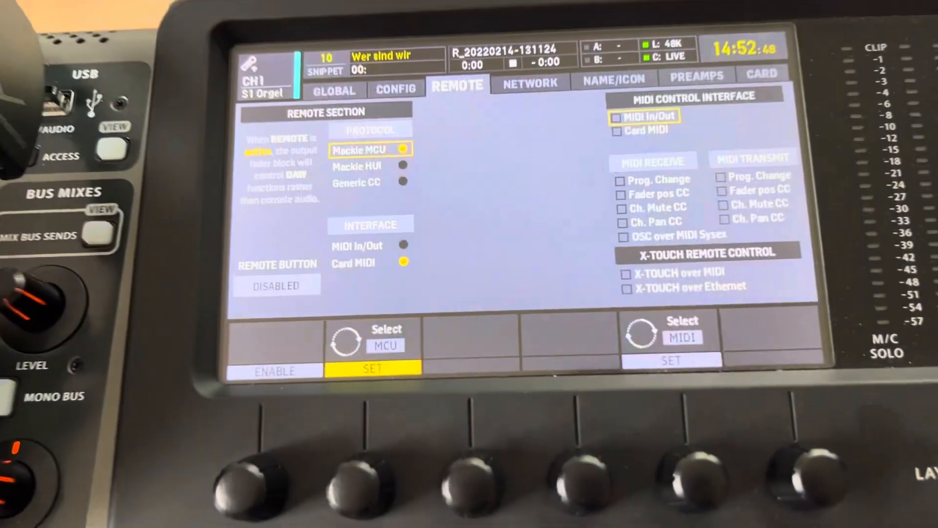
click(760, 84)
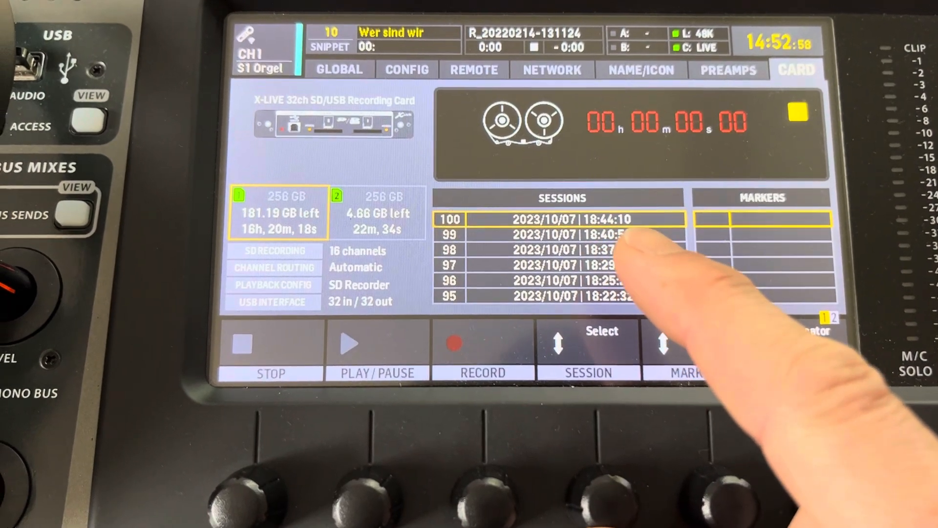
- Select session 98 (2023/10/07 18:37:06) and start its playback
scroll(down, 3)
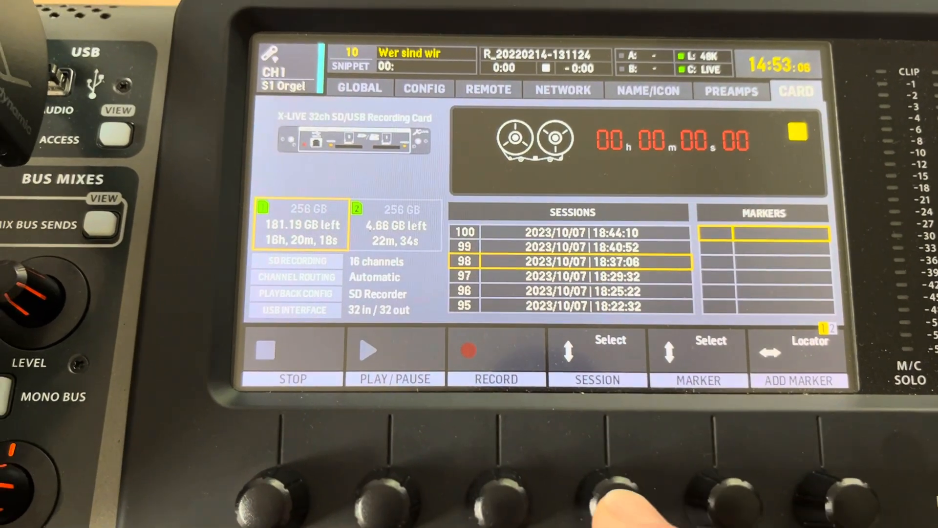
click(394, 350)
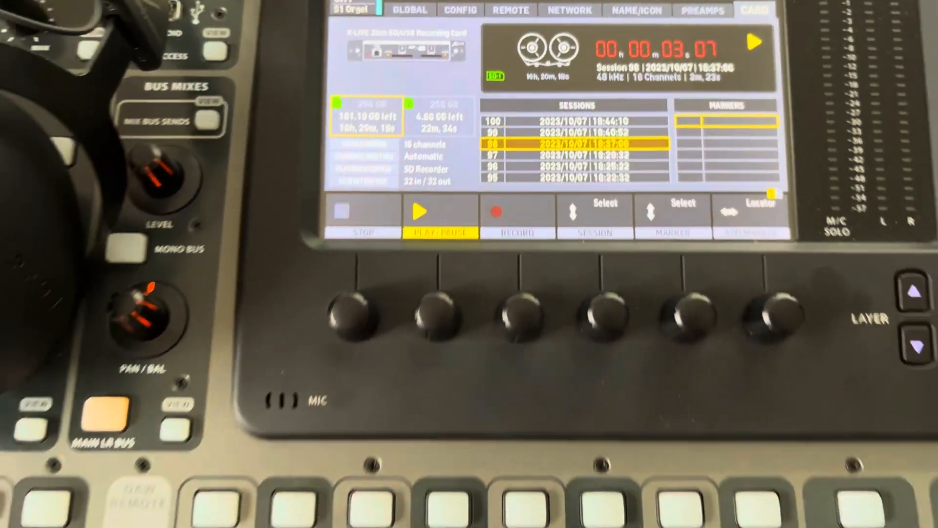